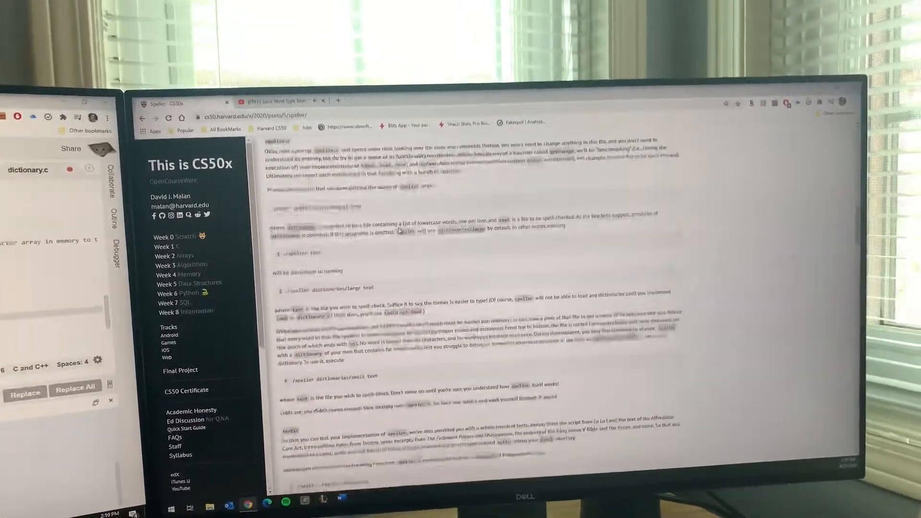
scroll("down", 3)
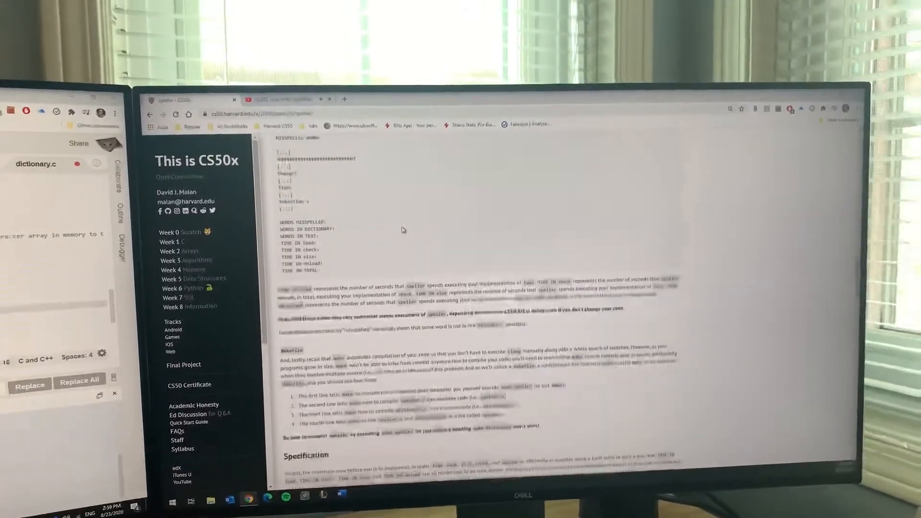
scroll("down", 3)
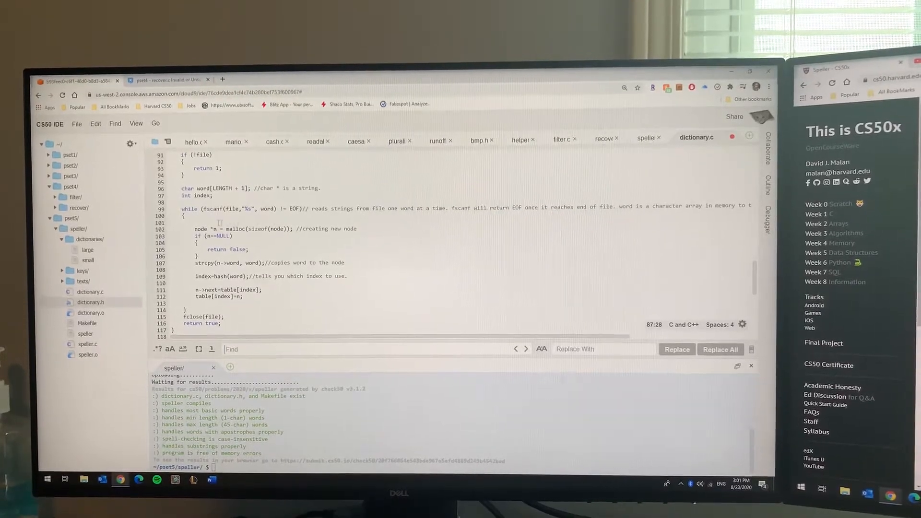
scroll("down", 3)
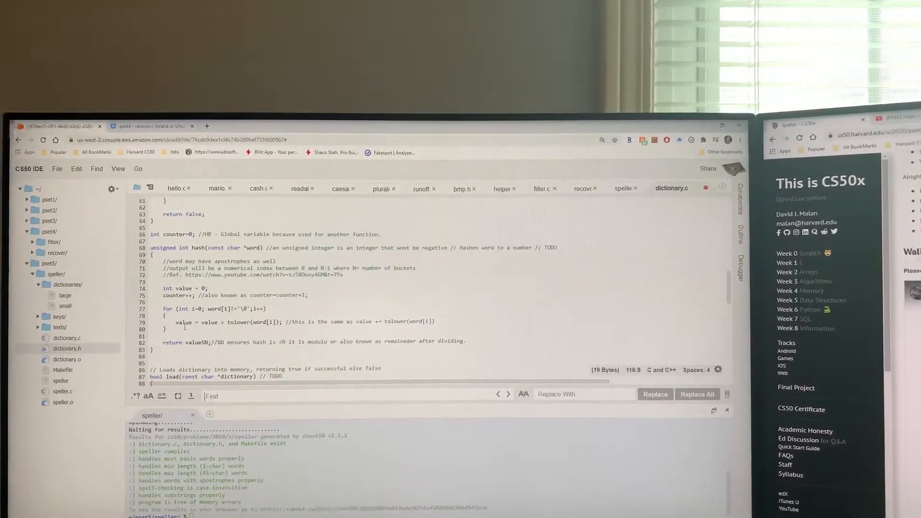
scroll("down", 3)
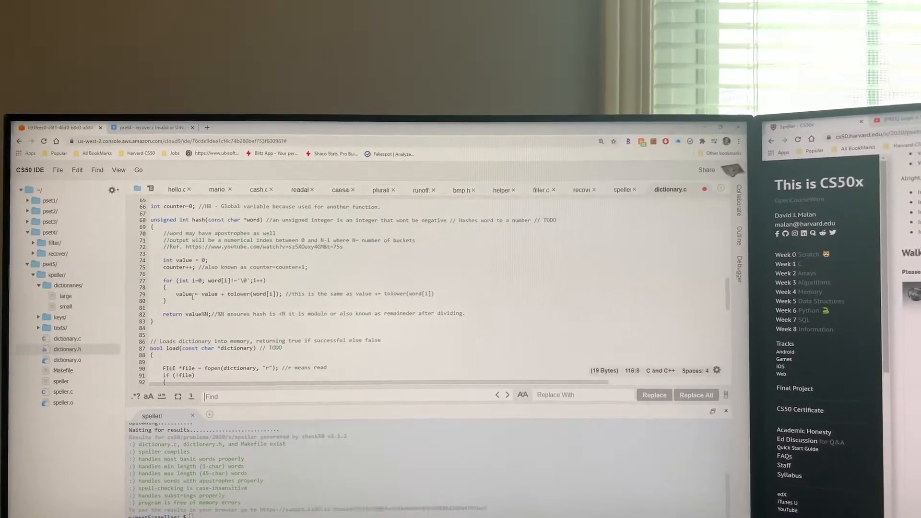
double_click(182, 295)
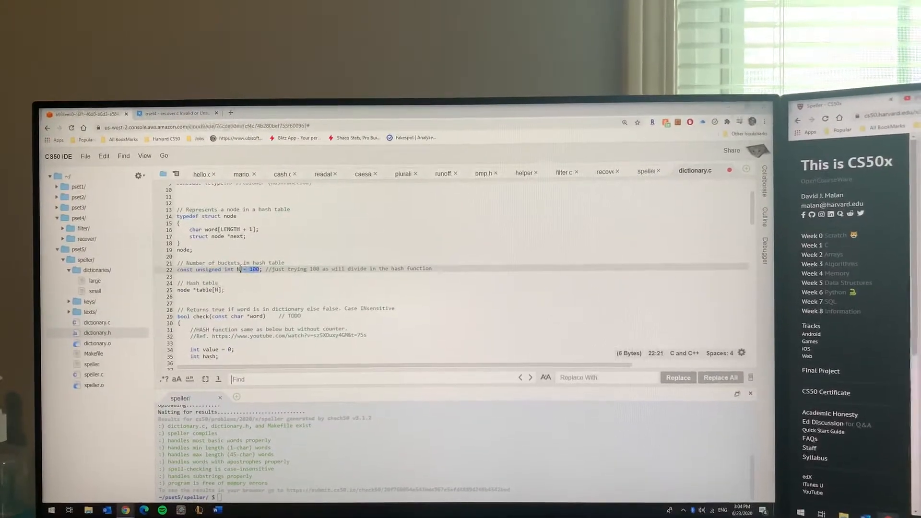
scroll("down", 3)
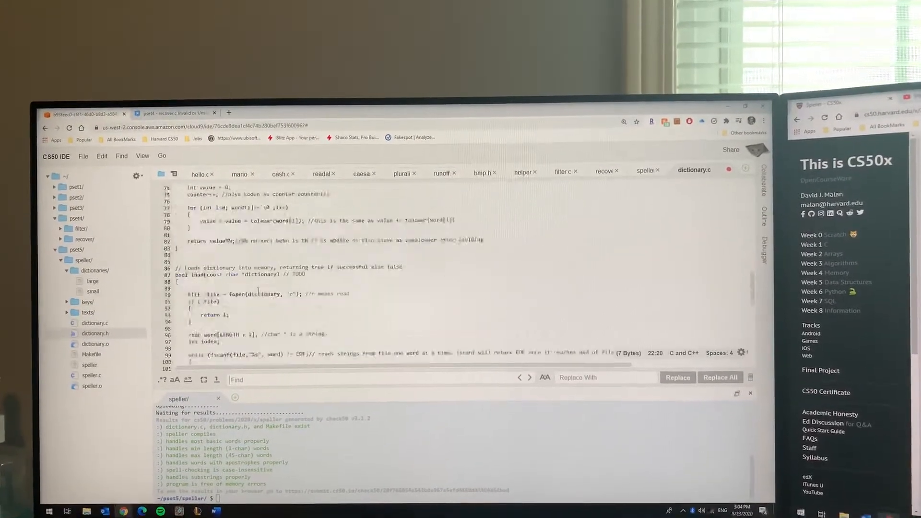
scroll("down", 3)
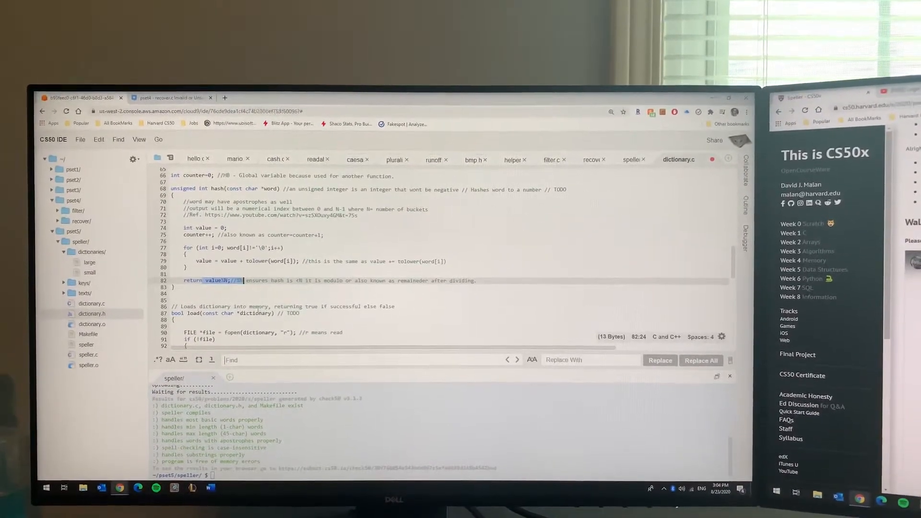
scroll("down", 3)
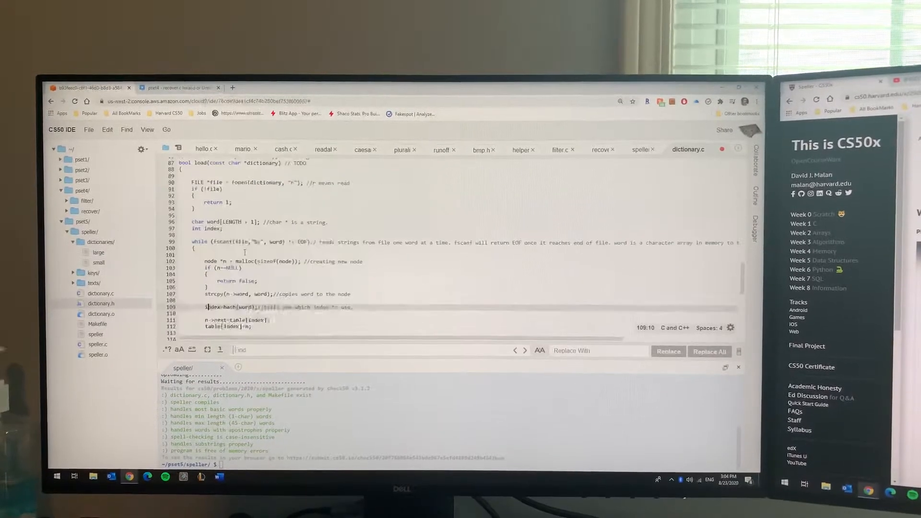
scroll("down", 3)
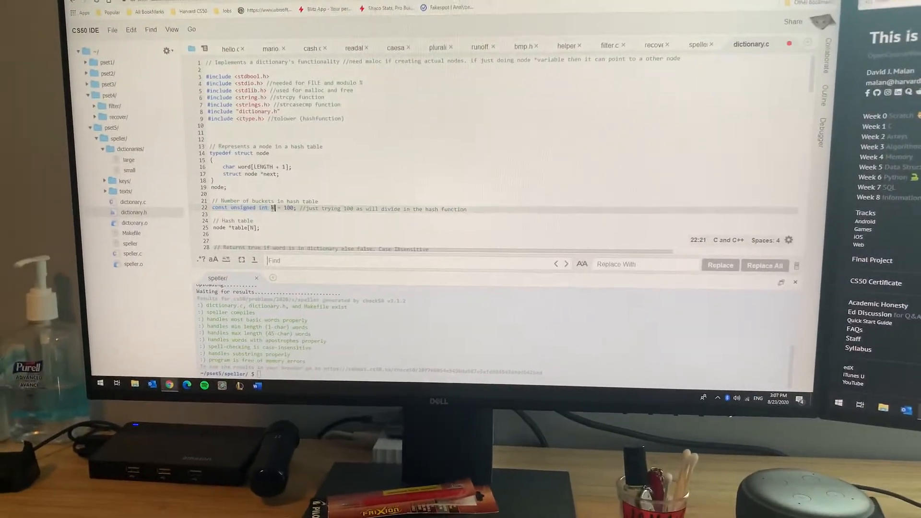
scroll("down", 3)
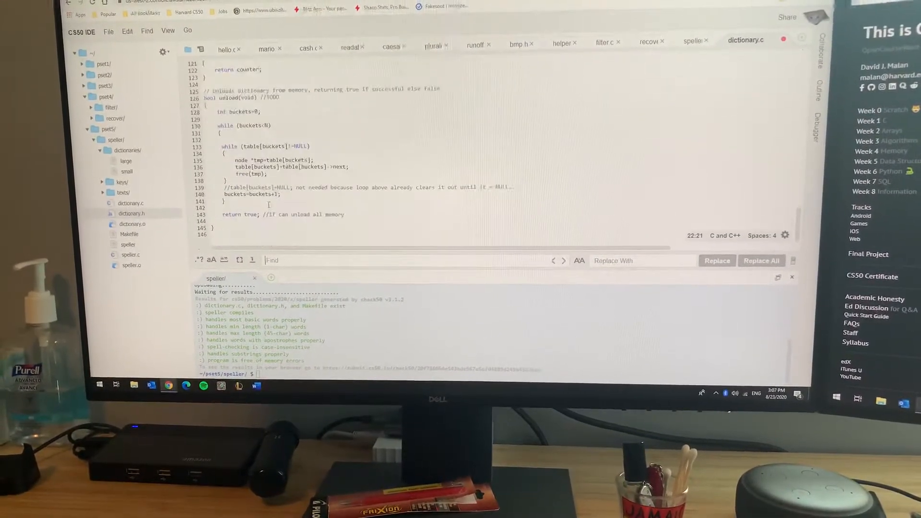